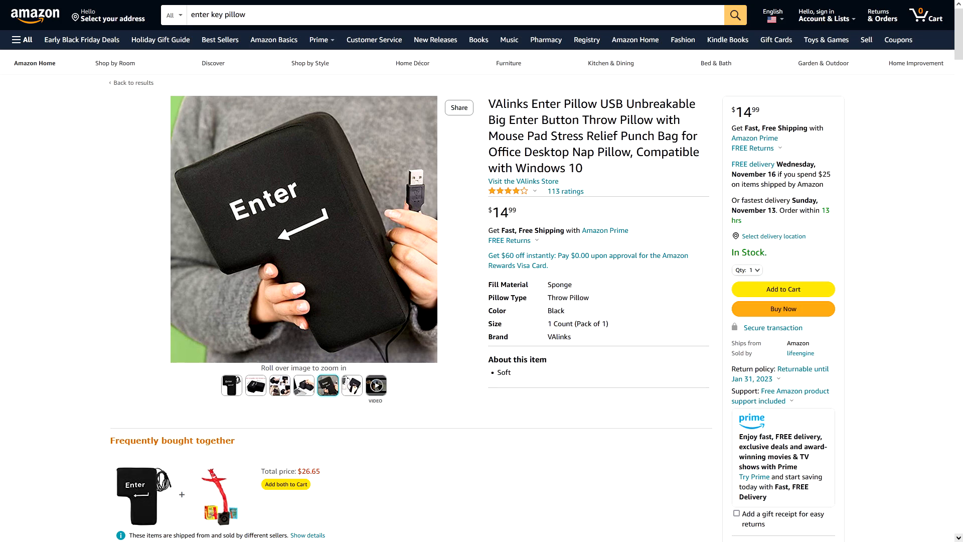
Step: Show the Enter pillow's dimensions photo (200mm × 140mm × 100mm) in the gallery
{"action": "left_click", "coordinate": [256, 385]}
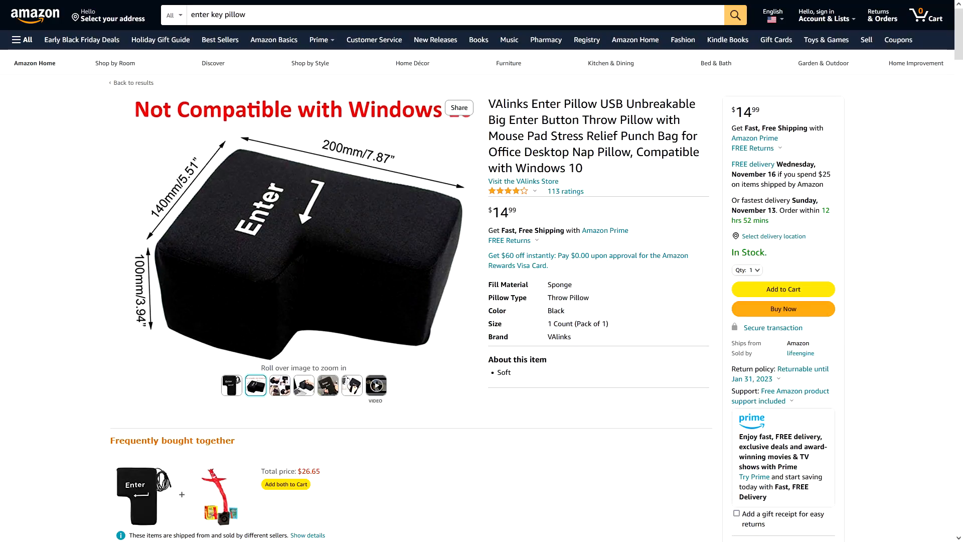